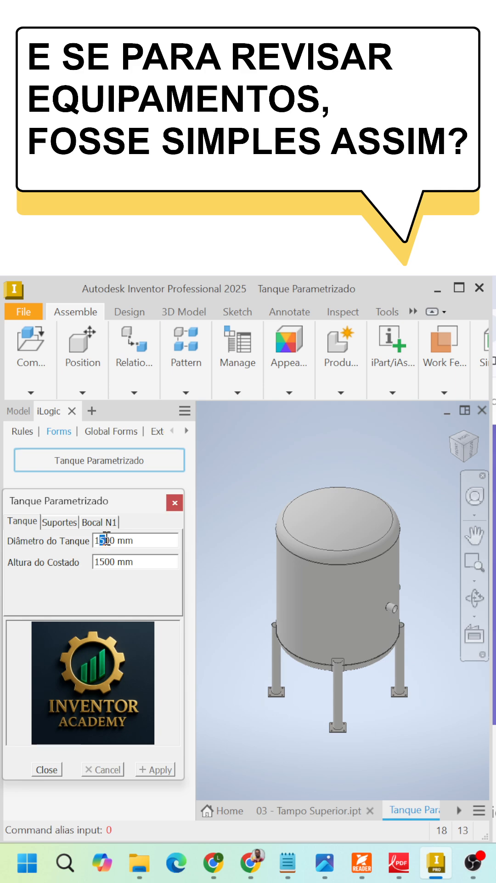
Apply Diâmetro do Tanque 1500 mm and Altura do Costado 2500 mm in the iLogic form.
click(160, 768)
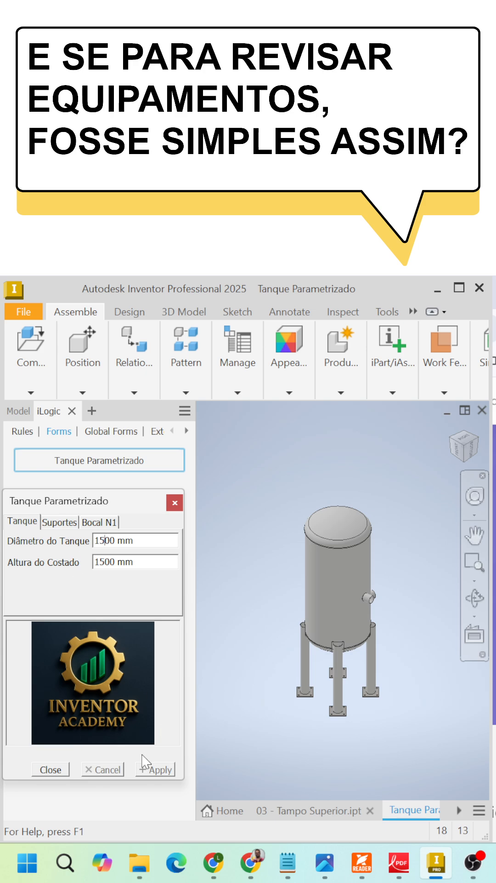
click(164, 769)
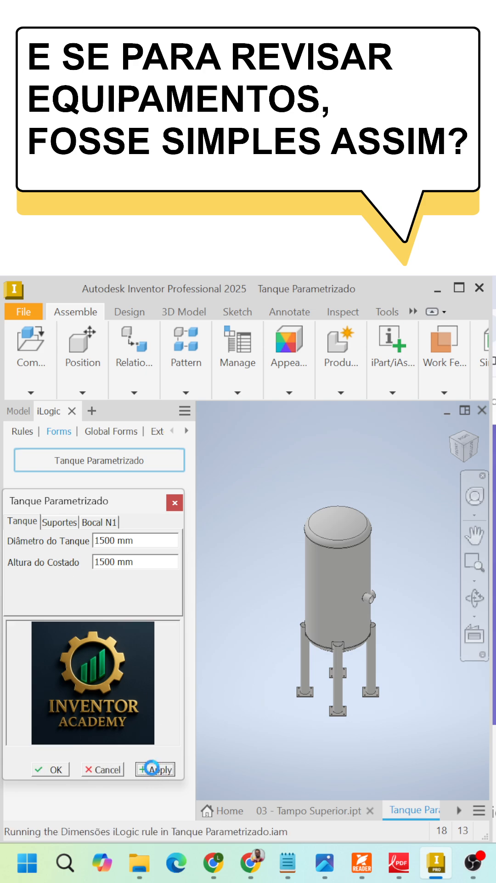
click(156, 769)
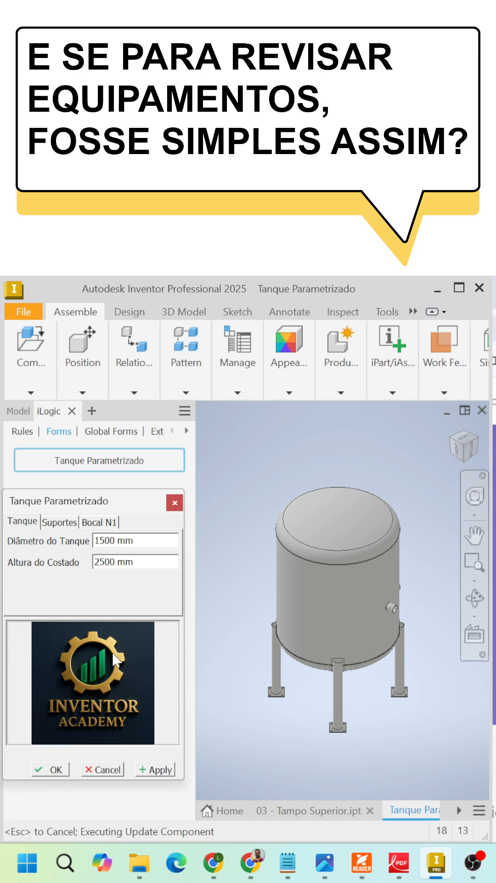
click(156, 770)
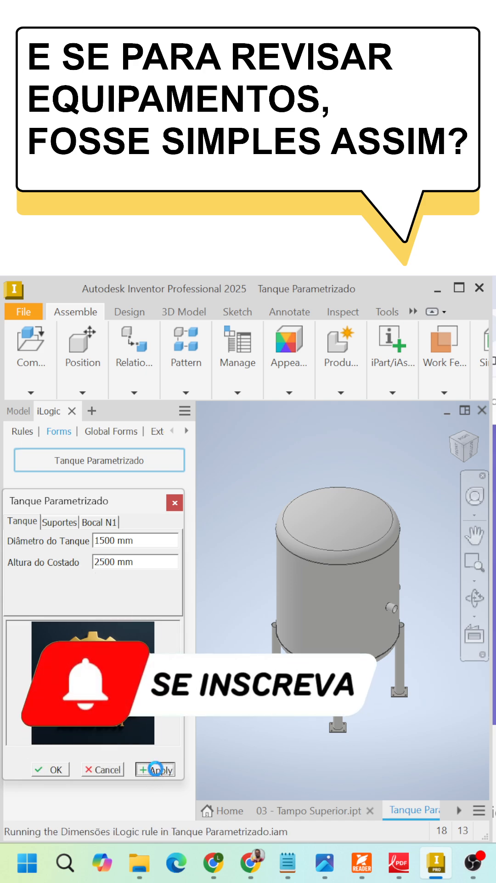
click(157, 770)
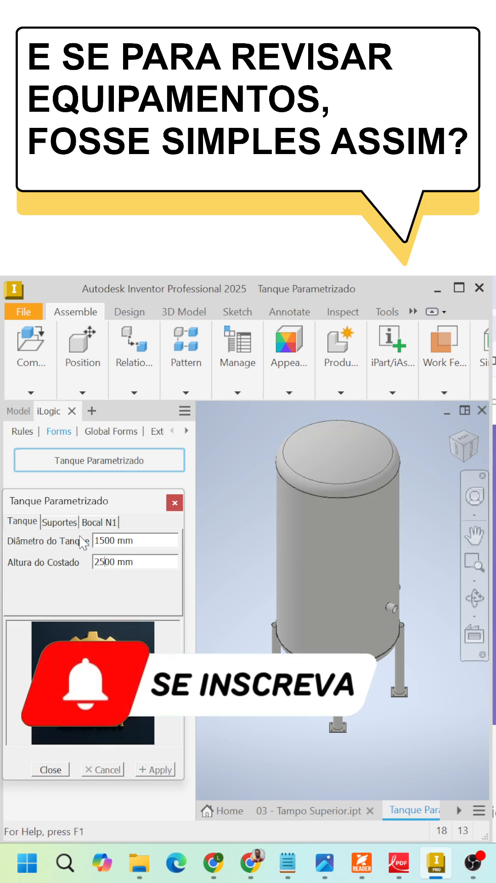
In Suportes, apply Altura da Suportação 1000 mm with eight legs around the base.
click(59, 522)
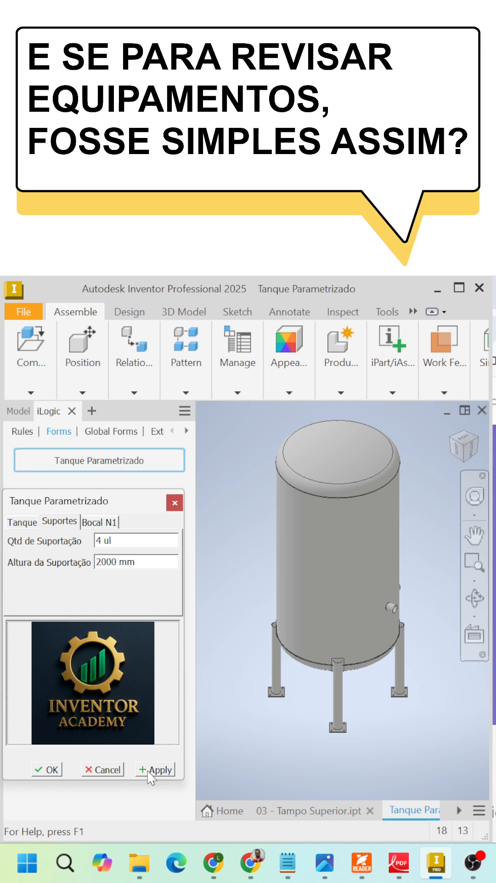
click(163, 769)
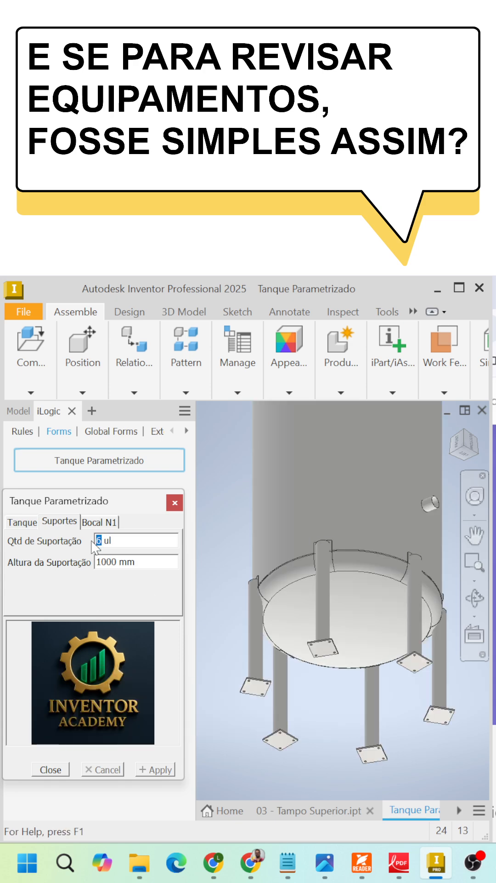
Set Qtd de Suportação back to 4 and apply, reviewing the full resized tank.
text(3)
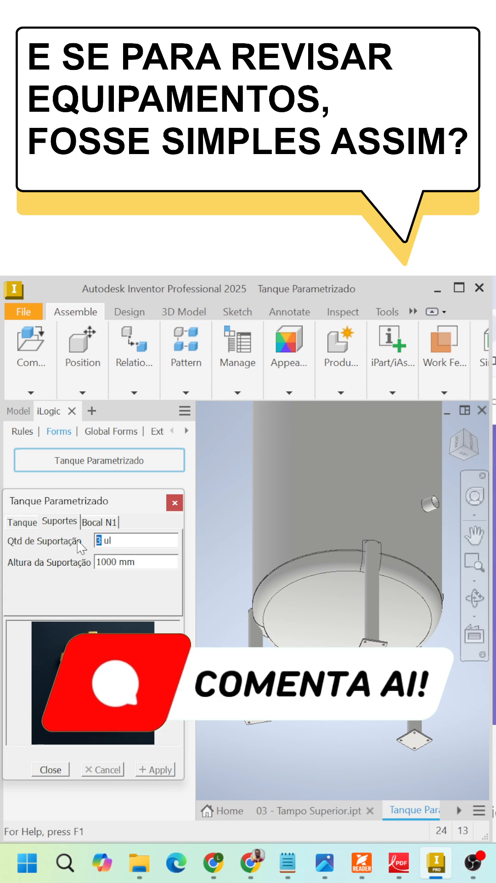
text(4)
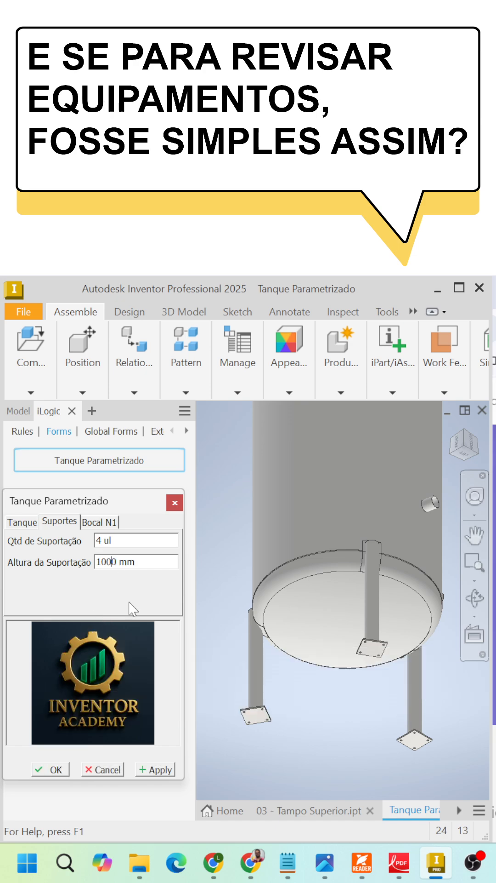
mouse_move(137, 733)
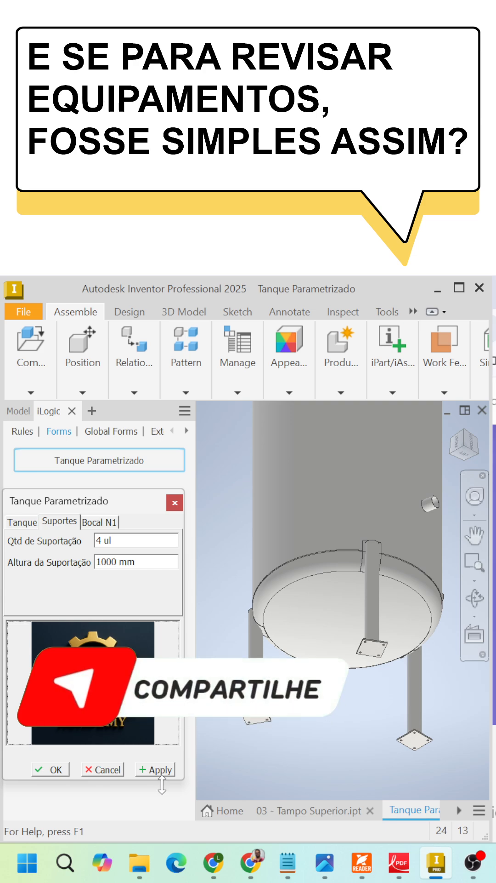
click(163, 770)
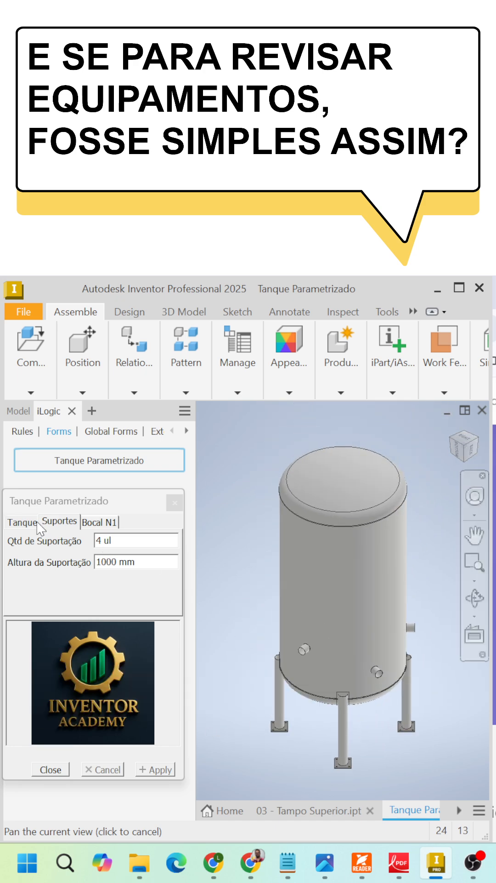
click(23, 523)
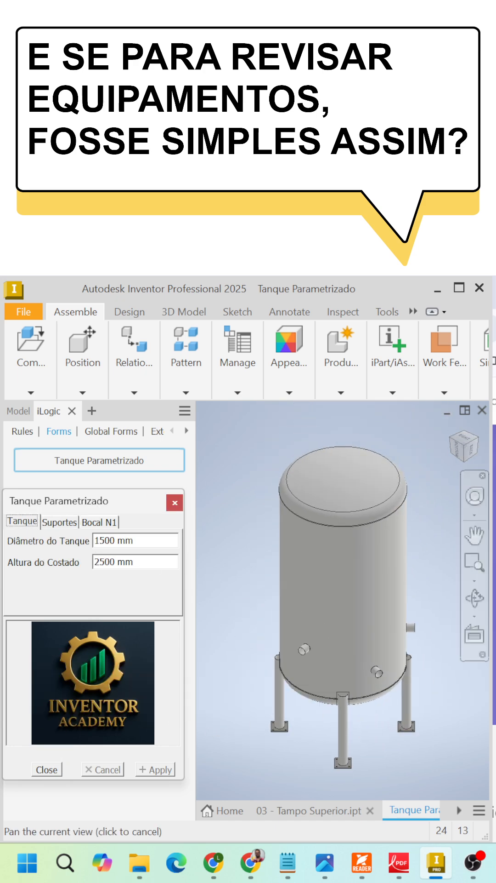